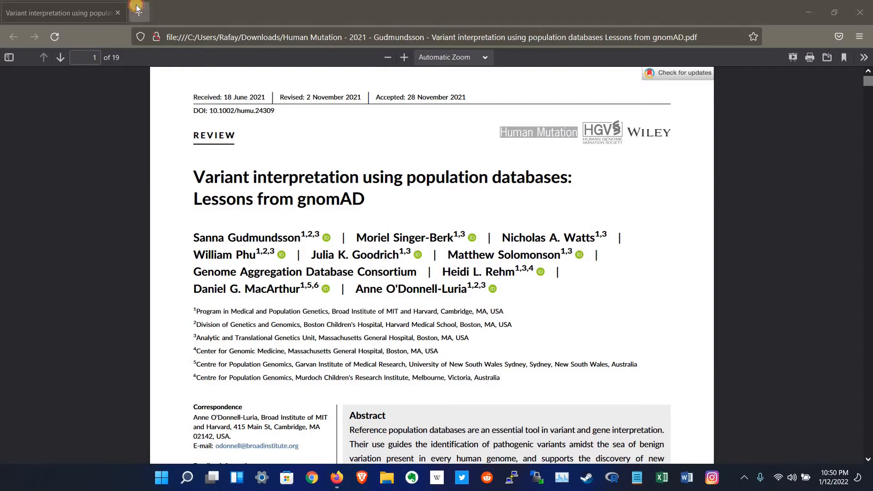
Step: Search Google for 'gnomad' and open the gnomad.broadinstitute.org result in a new tab
text(gn)
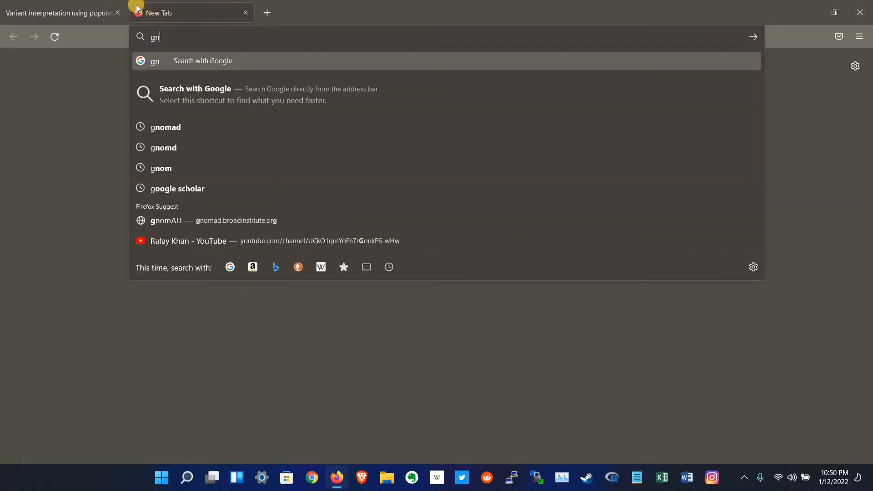
click(165, 126)
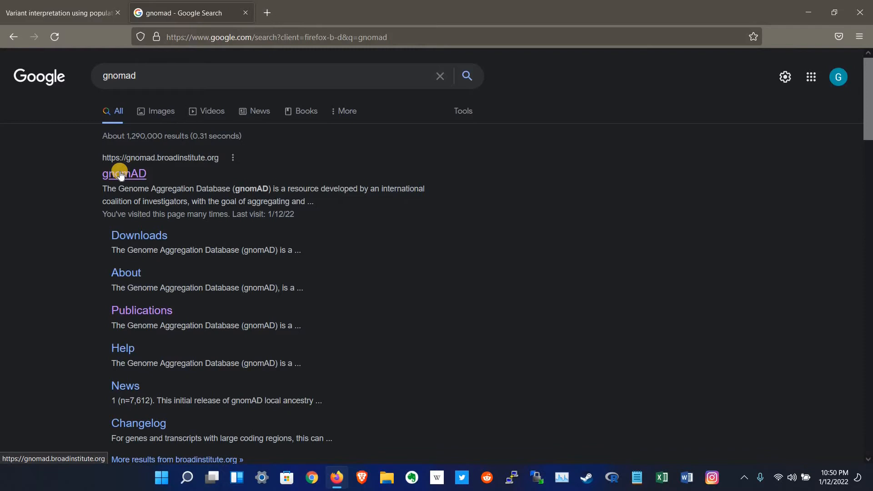
click(119, 173)
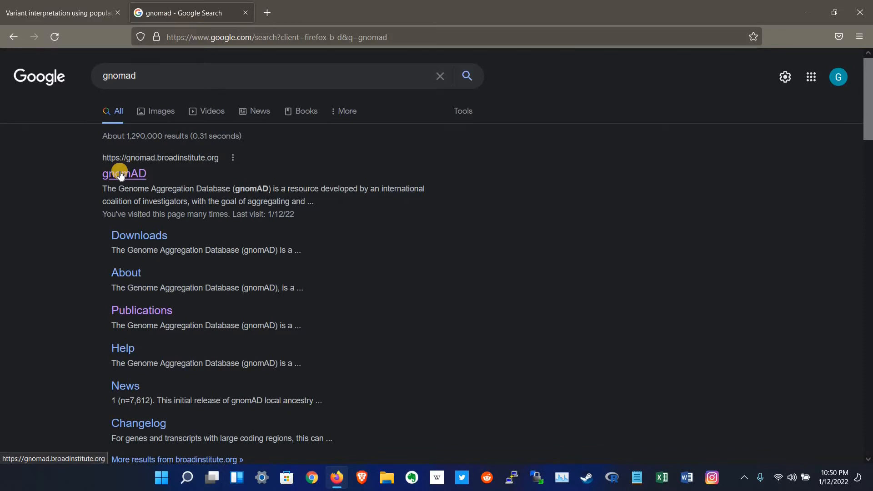
click(119, 173)
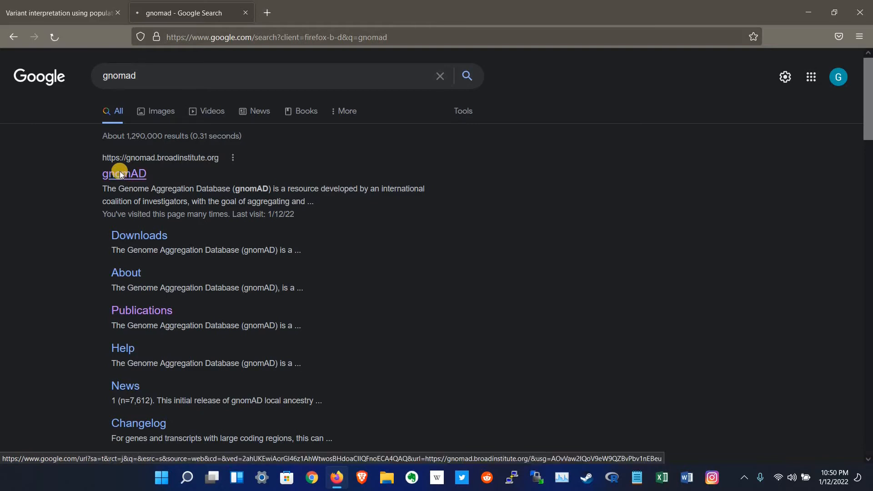
click(124, 173)
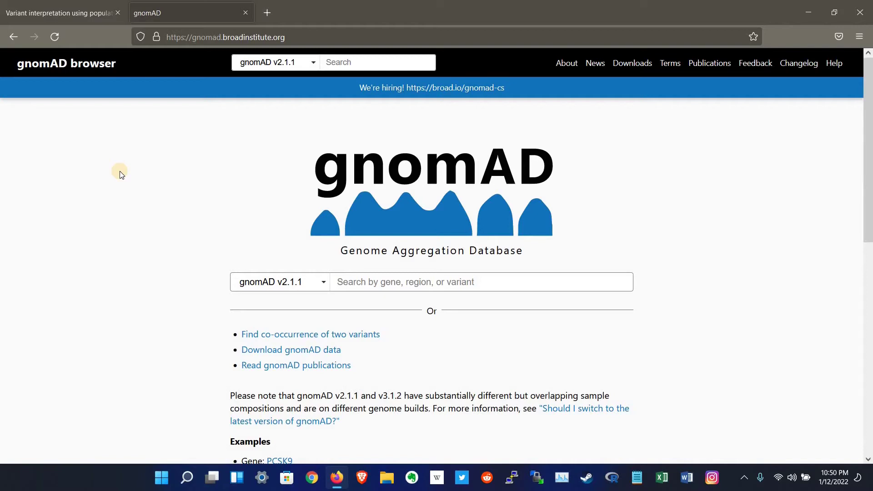
mouse_move(371, 287)
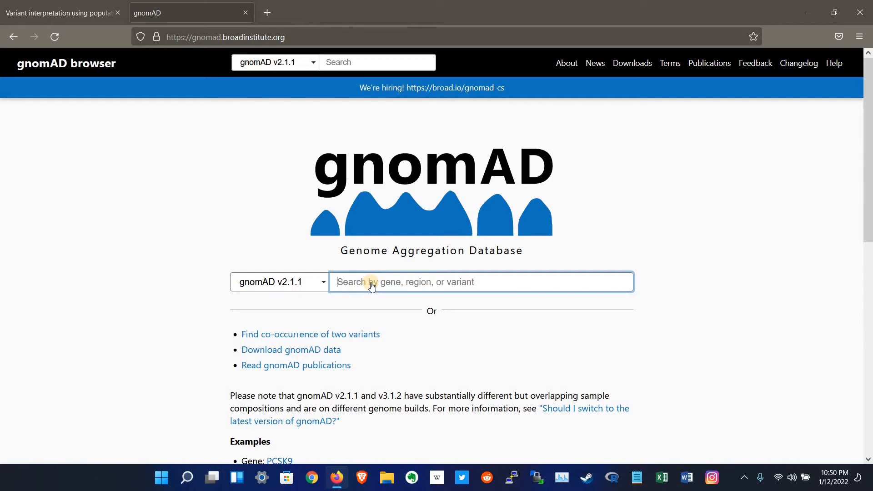
Step: Search the gnomAD home page for VEGFA and open its gene page (v2.1.1)
text(ve)
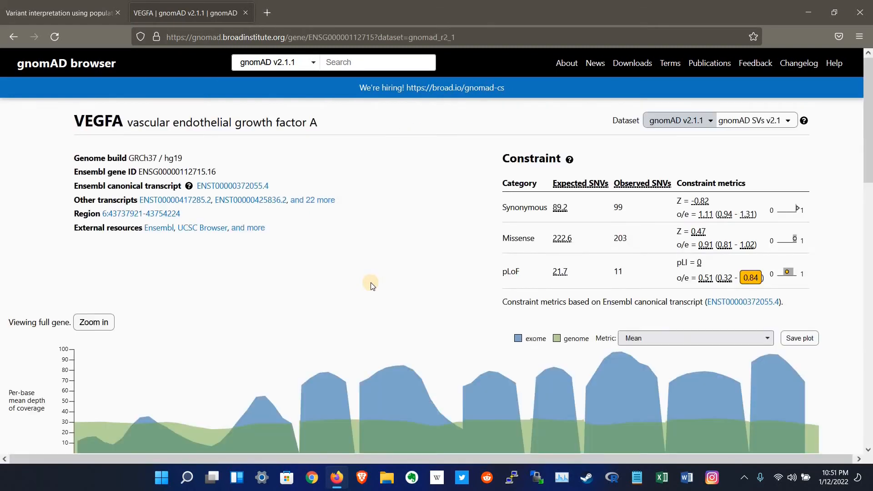
mouse_move(115, 153)
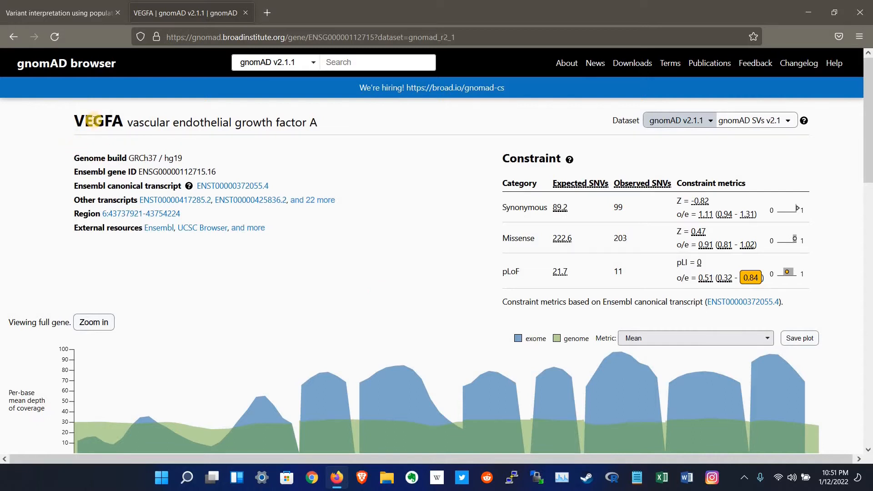
double_click(99, 122)
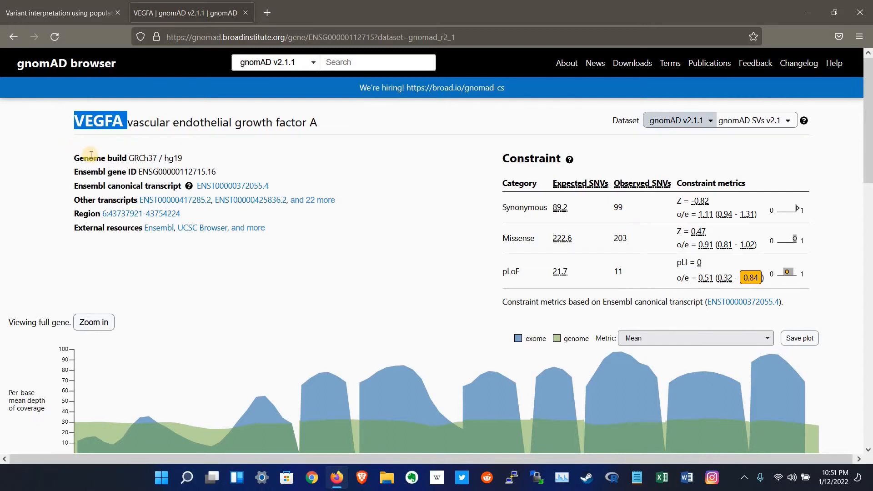
double_click(90, 158)
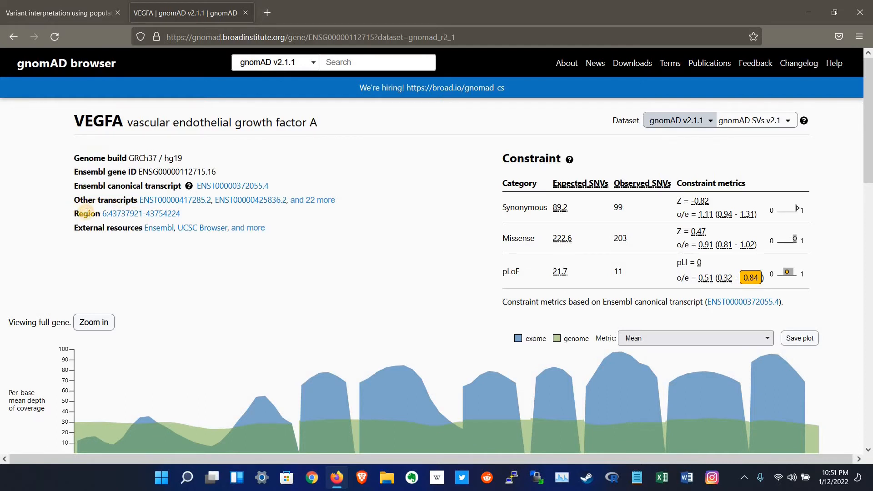
double_click(87, 213)
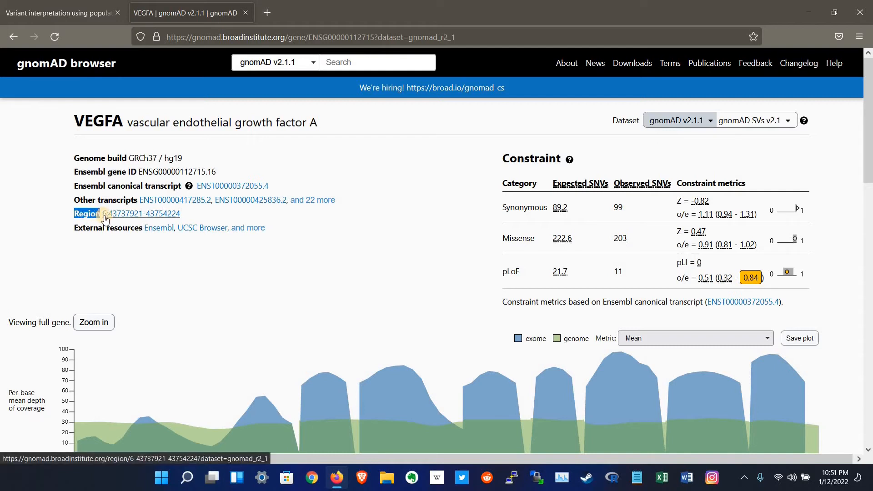
mouse_move(129, 218)
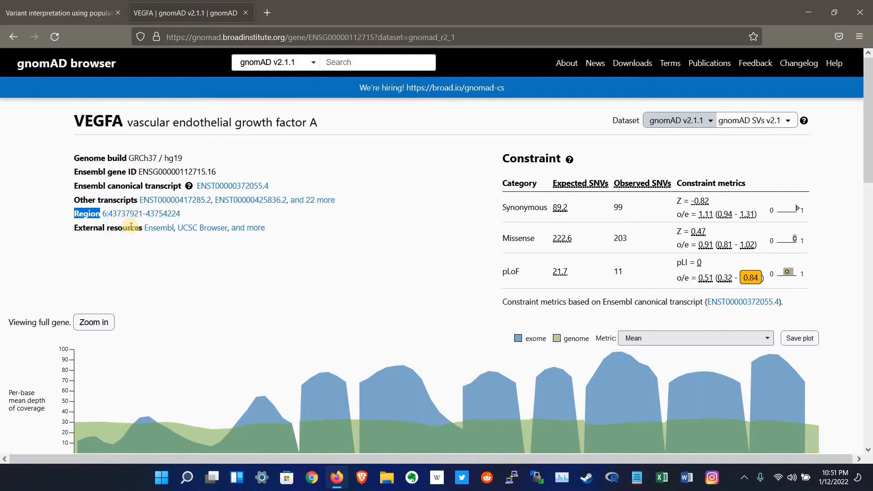
mouse_move(507, 158)
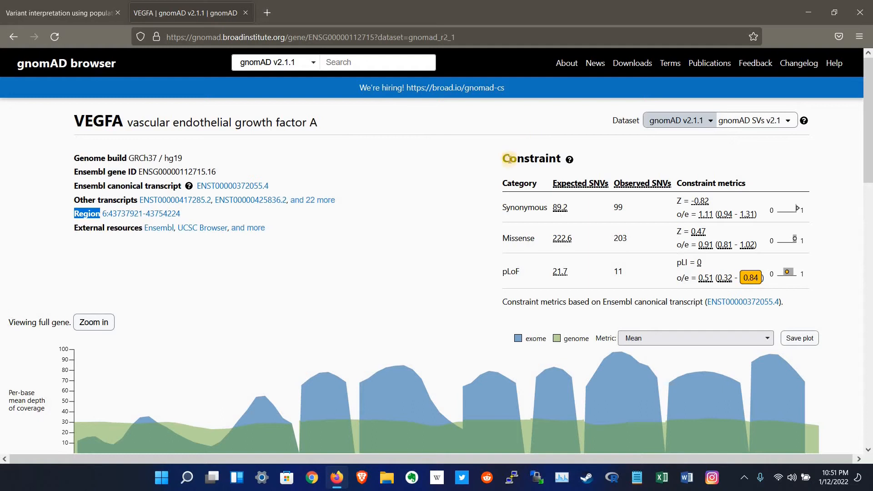
mouse_move(522, 173)
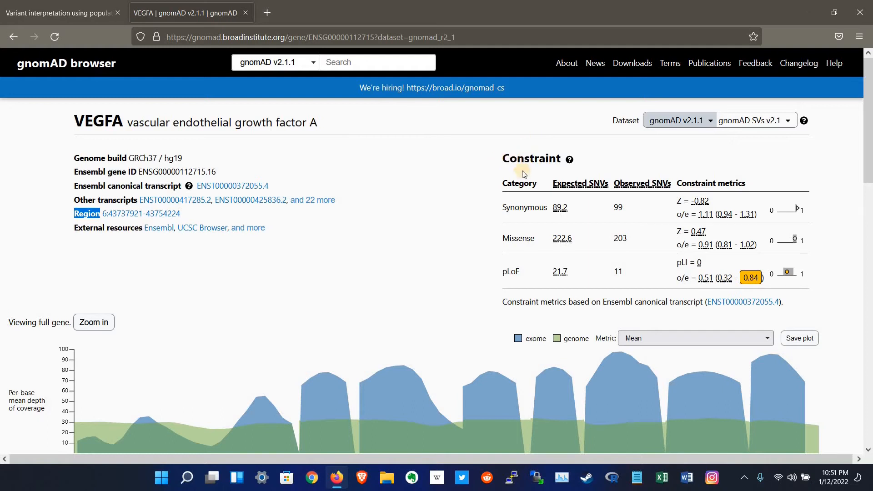
mouse_move(232, 329)
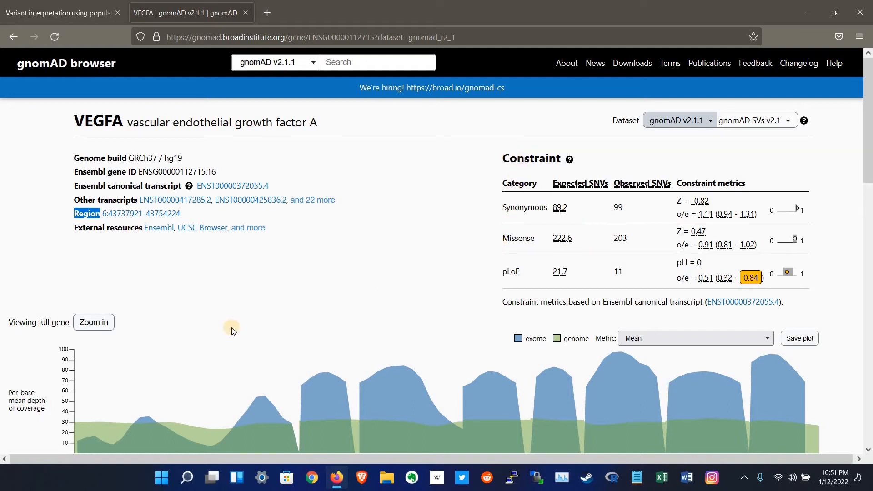
Step: Scroll down the VEGFA page to the coverage plot, transcript track and ClinVar variants
scroll(down, 3)
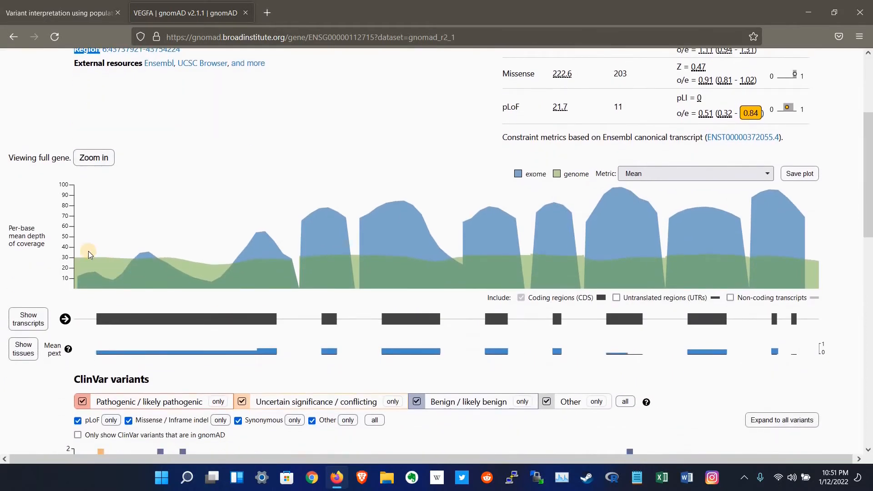
mouse_move(204, 258)
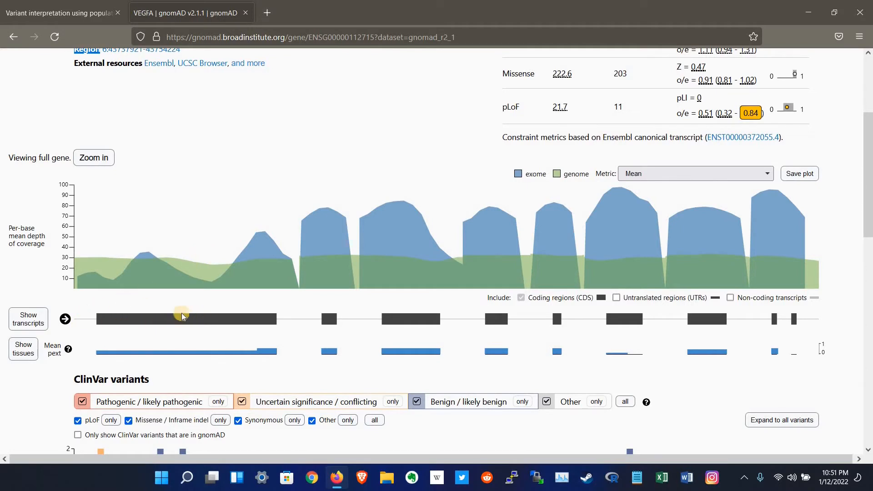
mouse_move(160, 310)
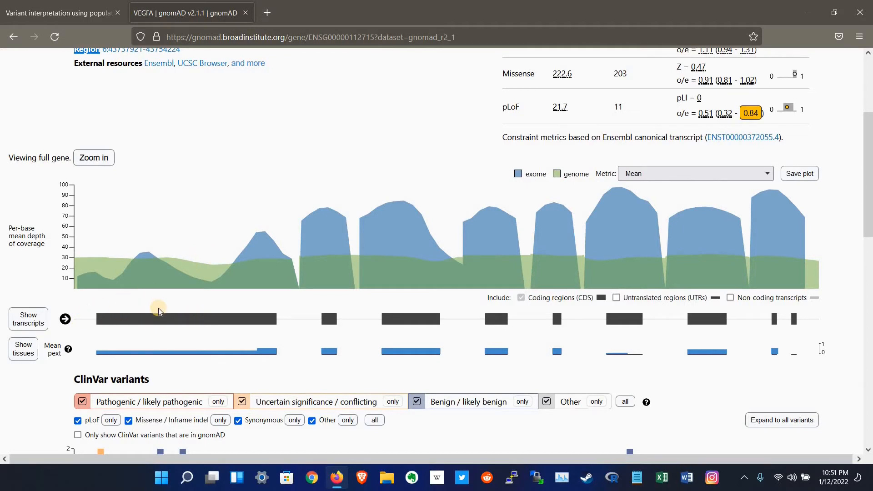
scroll(down, 3)
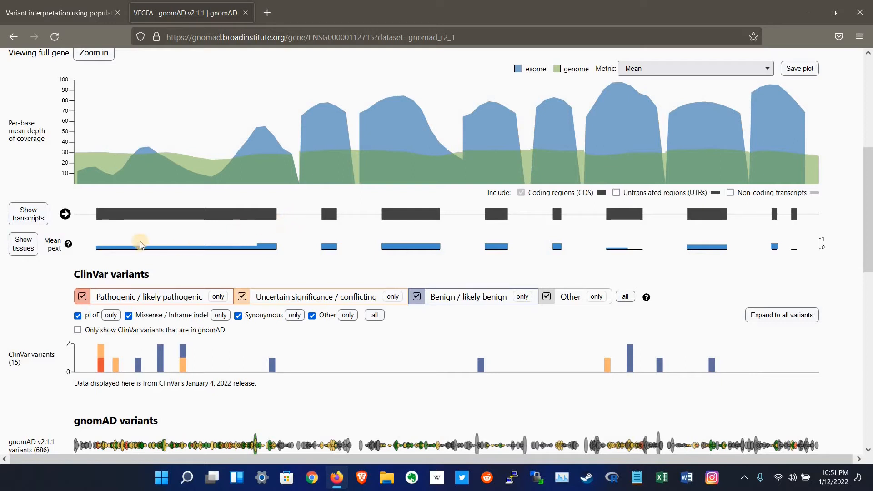
mouse_move(111, 246)
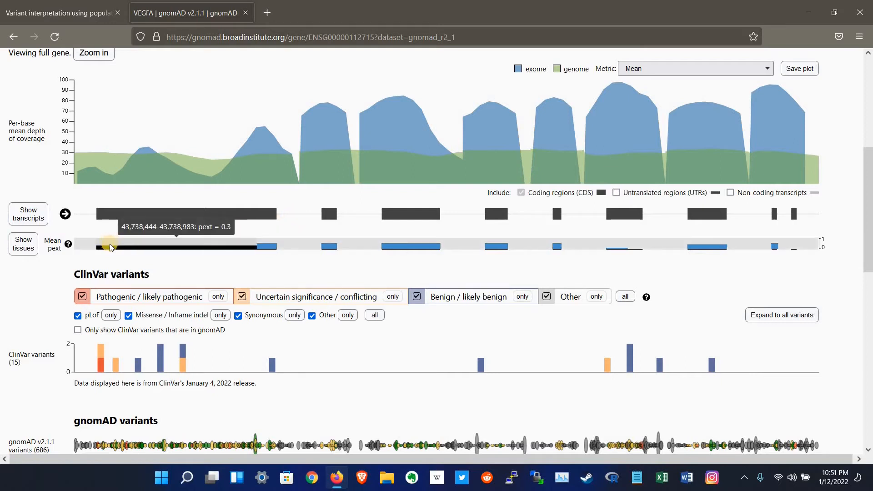
Step: Scroll down to the gnomAD variants table listing 5' UTR variants with allele counts
scroll(down, 3)
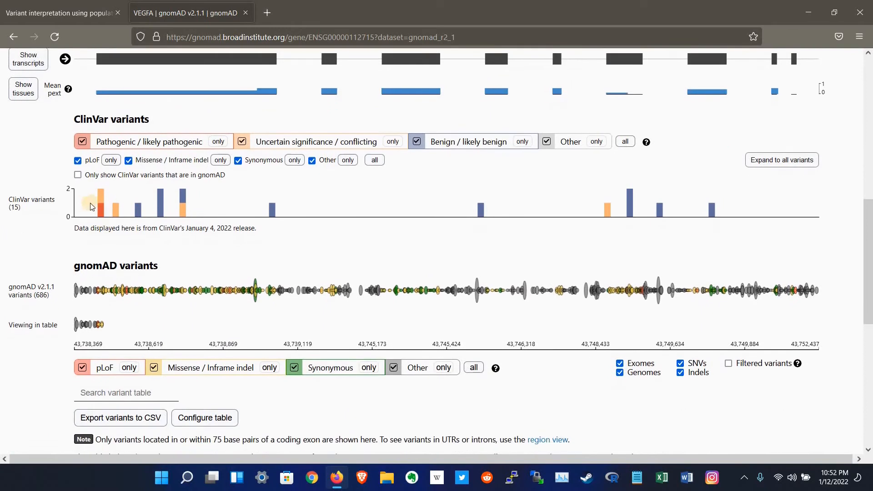
mouse_move(90, 202)
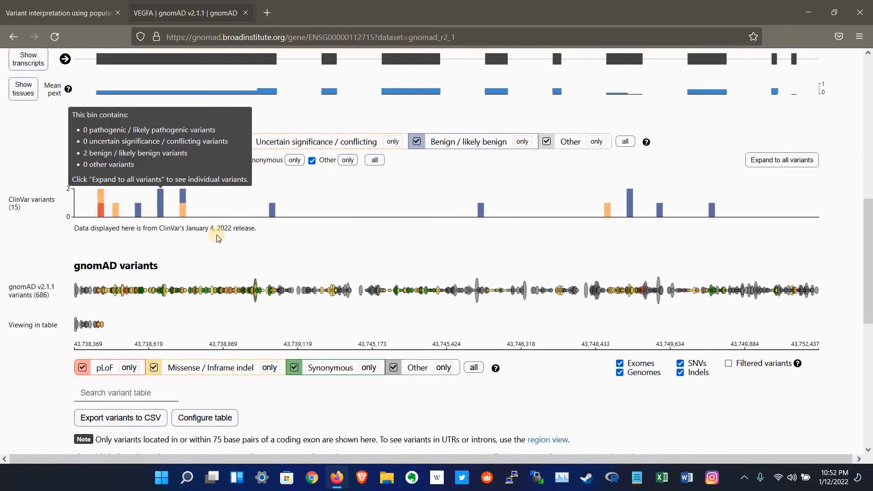
mouse_move(103, 212)
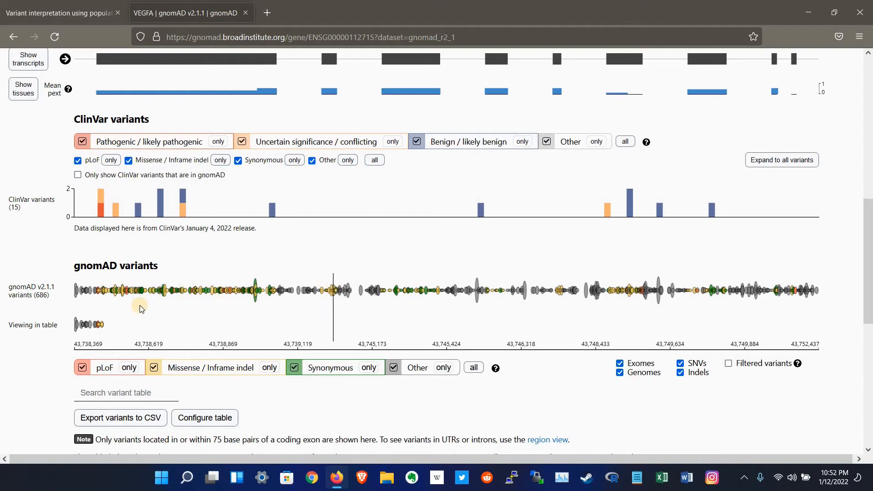
scroll(down, 3)
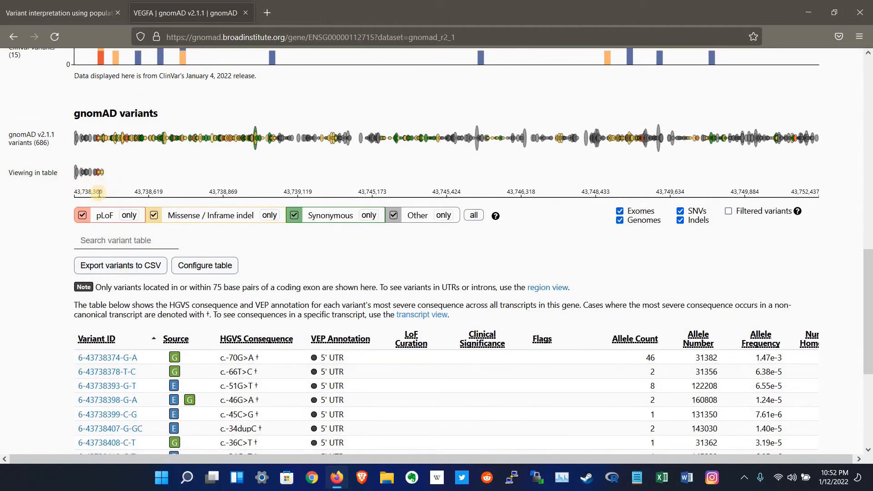
scroll(down, 3)
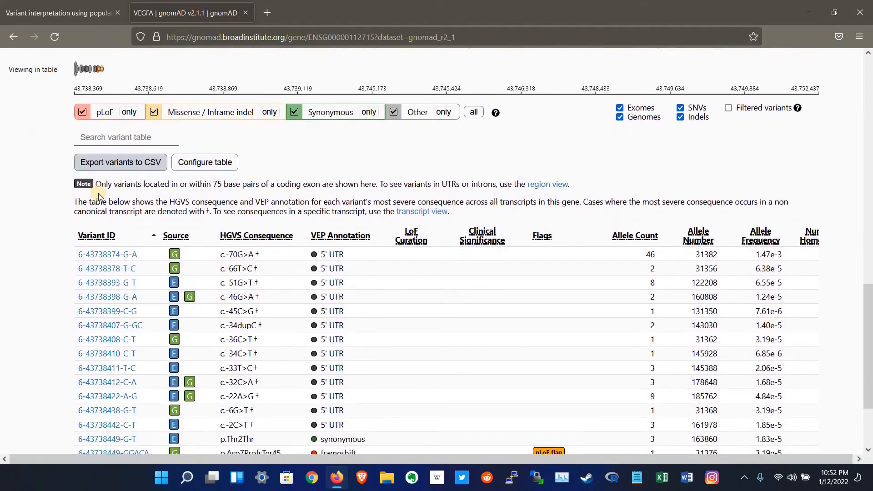
scroll(down, 3)
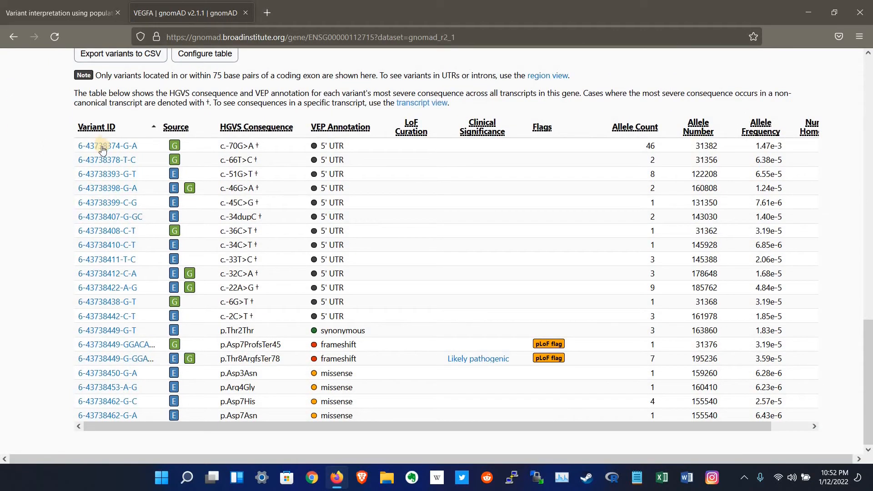
mouse_move(130, 113)
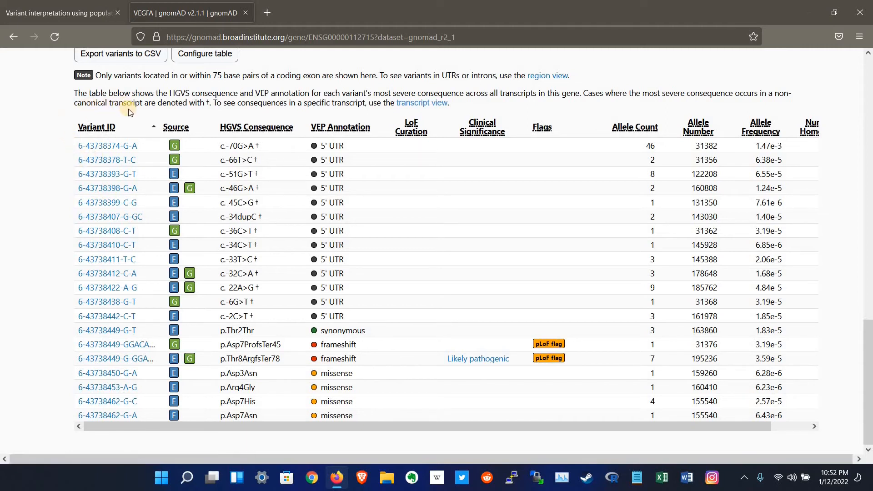
mouse_move(159, 115)
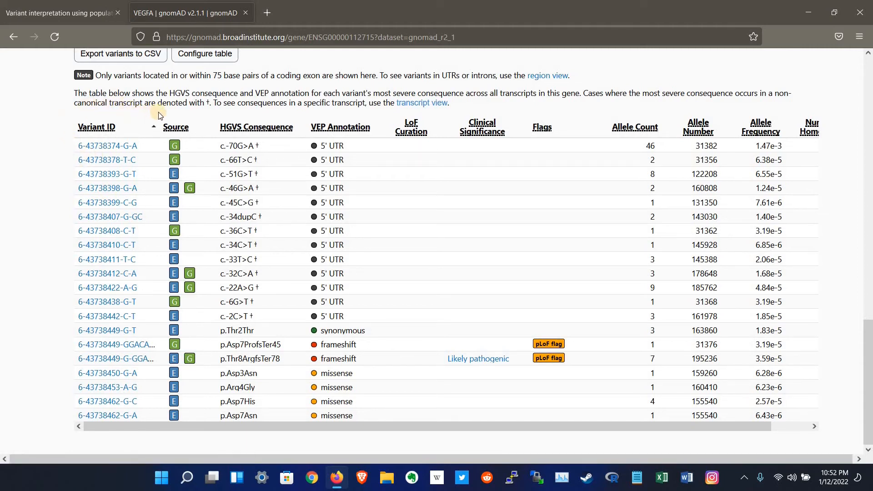
mouse_move(202, 121)
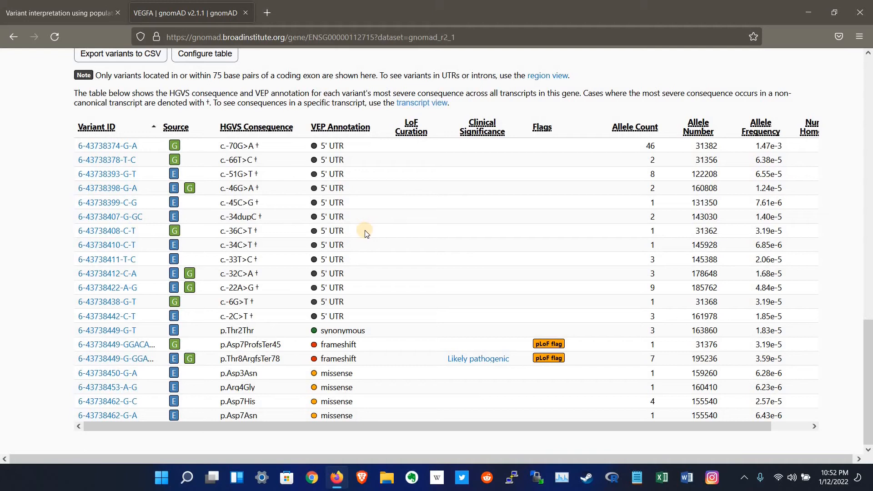
mouse_move(458, 157)
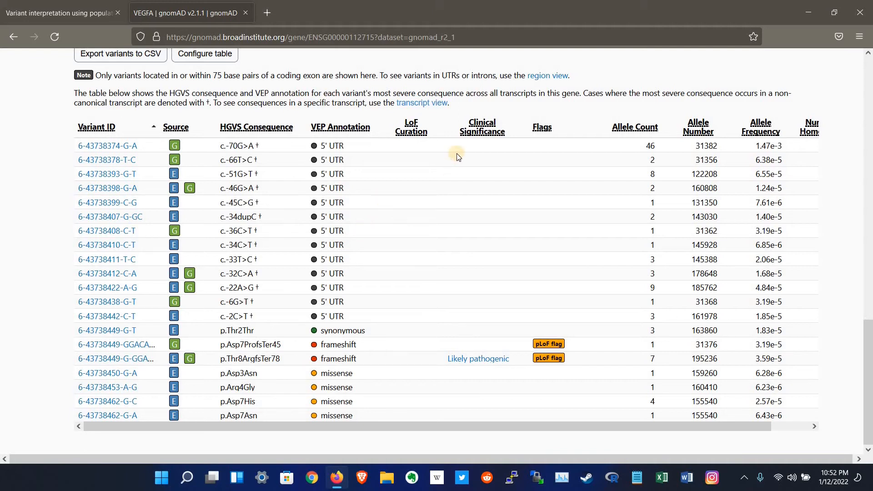
mouse_move(491, 146)
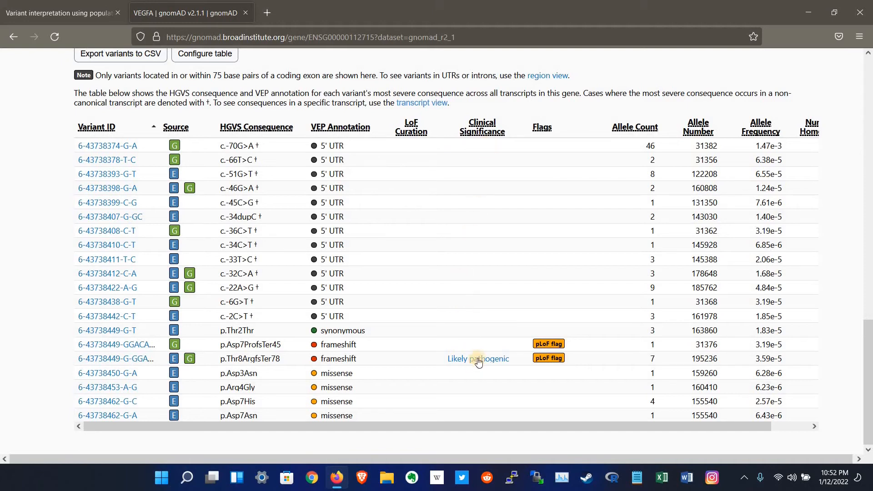
mouse_move(517, 195)
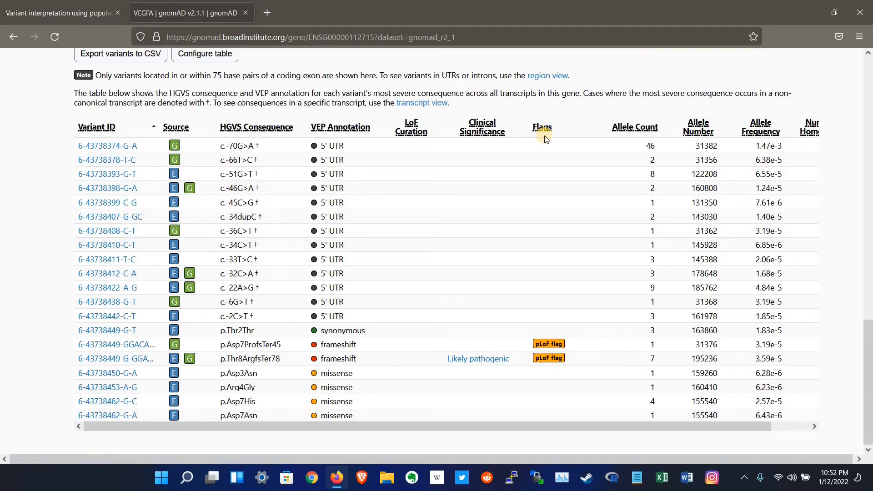
mouse_move(637, 130)
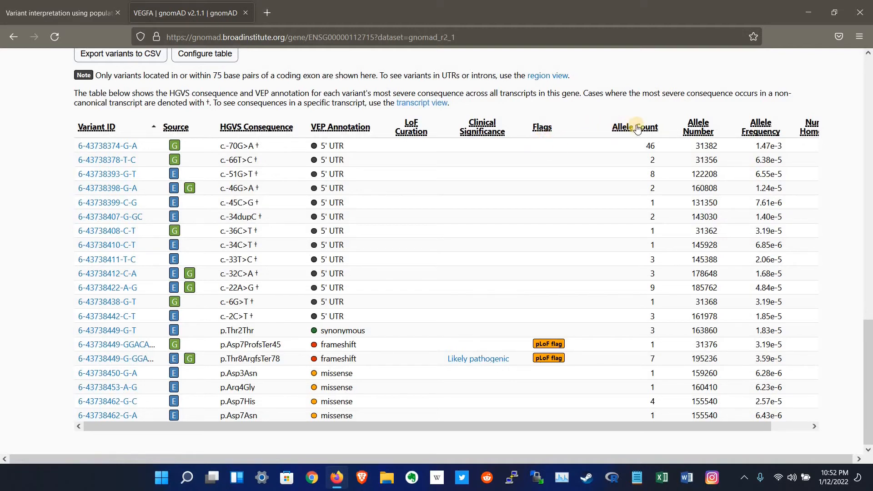
mouse_move(654, 129)
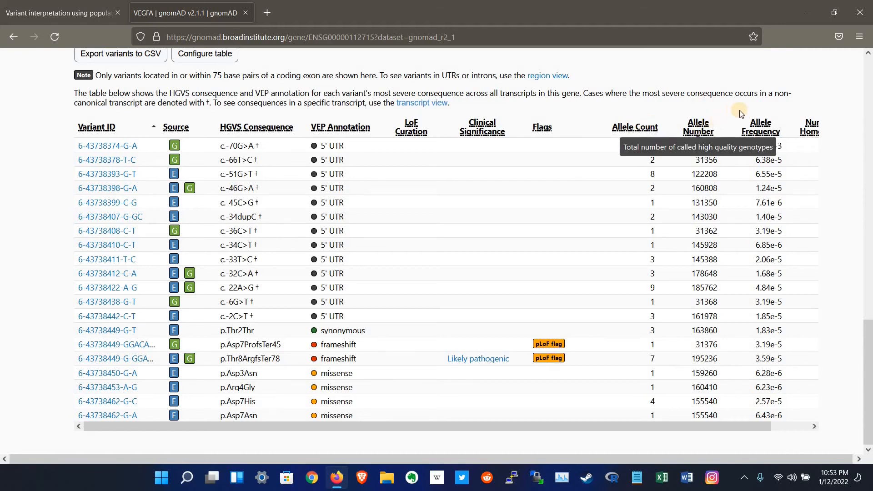
mouse_move(756, 128)
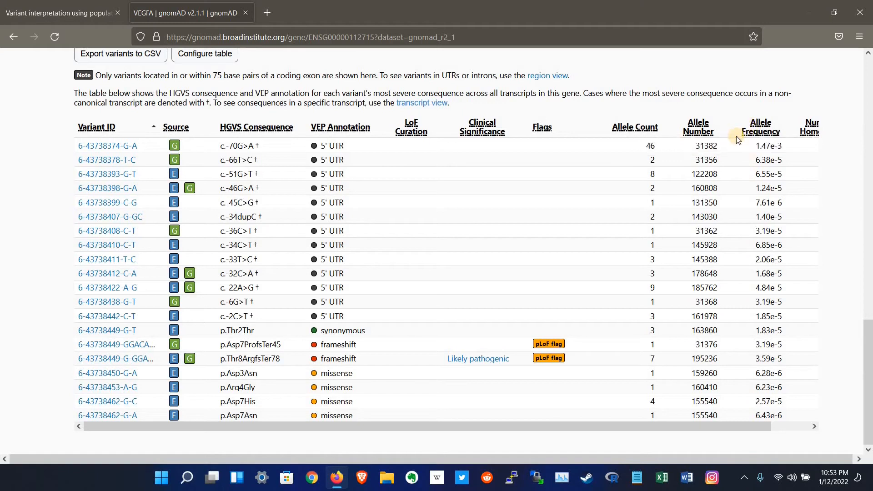
scroll(down, 3)
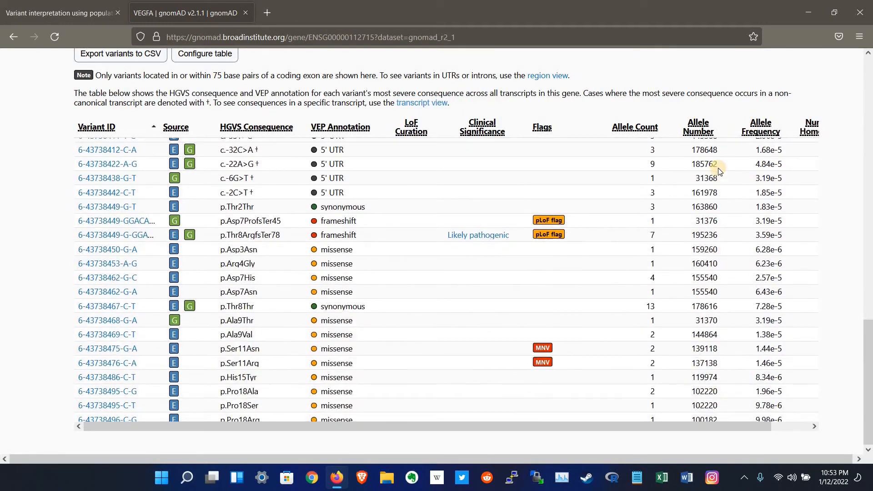
scroll(down, 3)
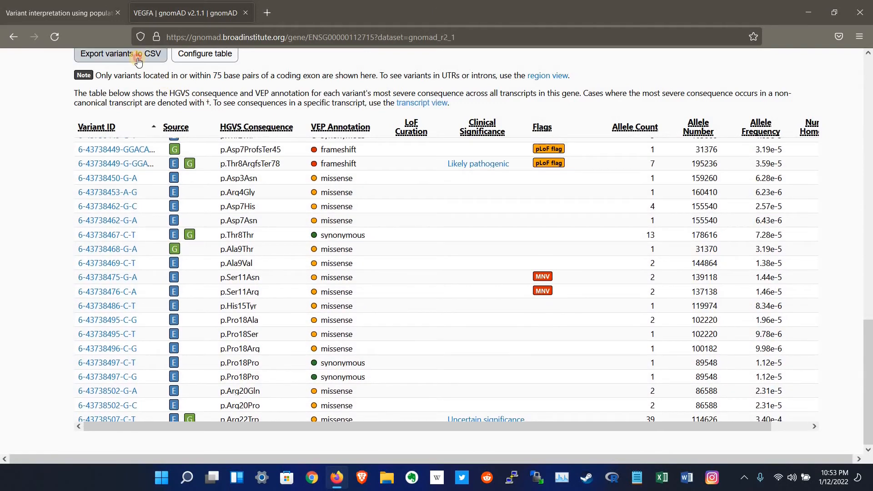
Step: Export the VEGFA variant table to CSV and open it in Excel 2016
click(120, 54)
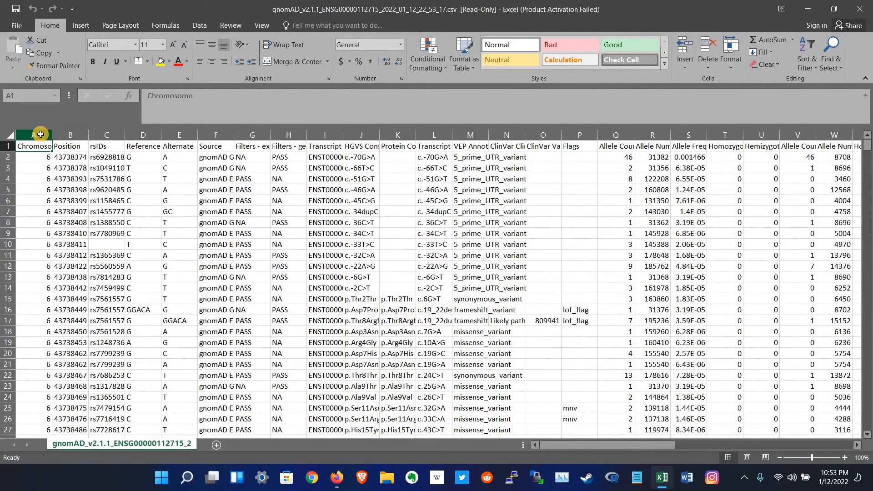
click(32, 134)
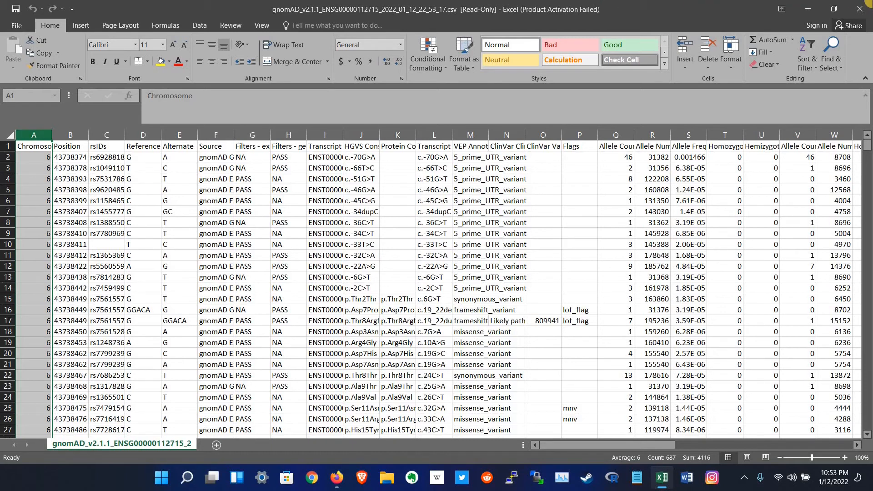
click(337, 477)
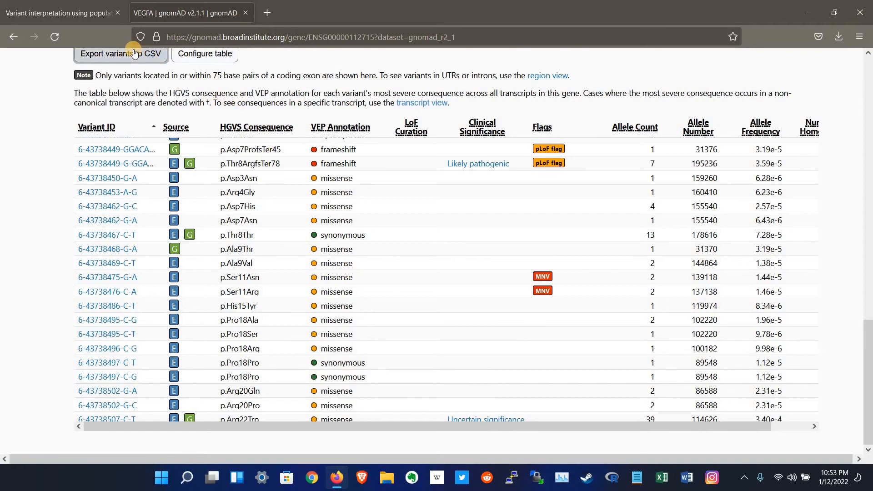
click(120, 54)
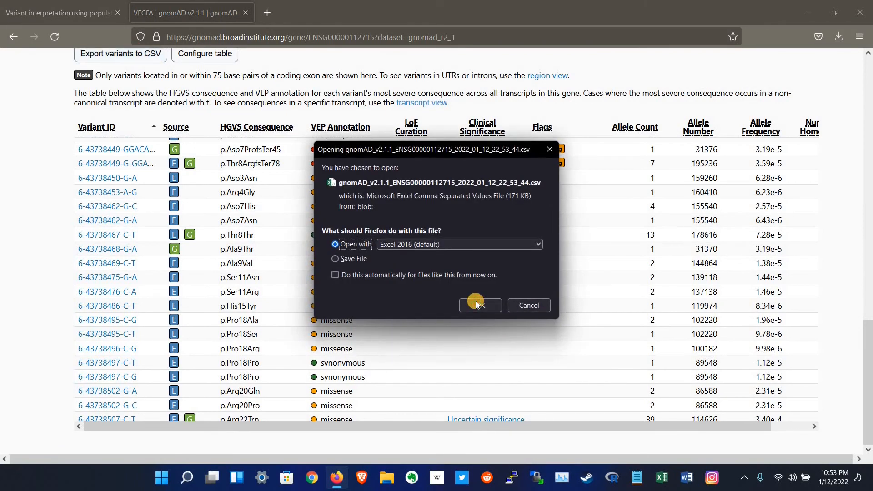
click(480, 306)
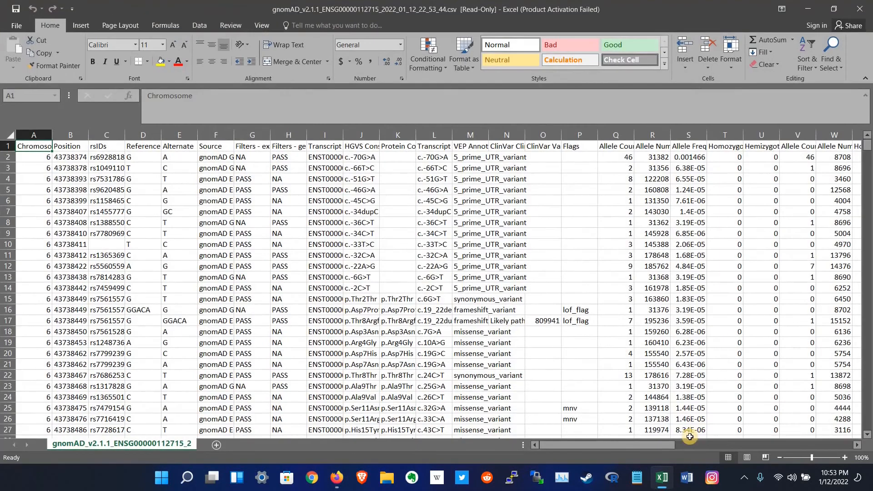
Step: Review the African/African American, Latino/Admixed American, Ashkenazi Jewish and East Asian allele columns
scroll(right, 3)
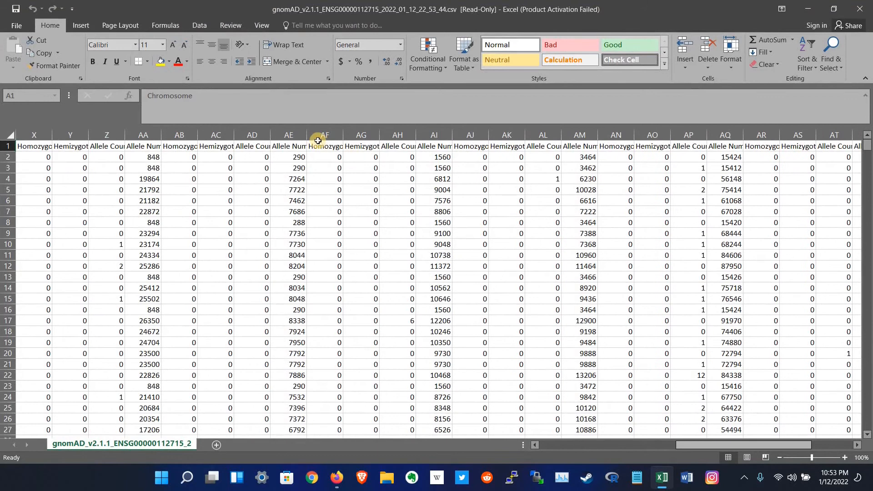
mouse_move(258, 126)
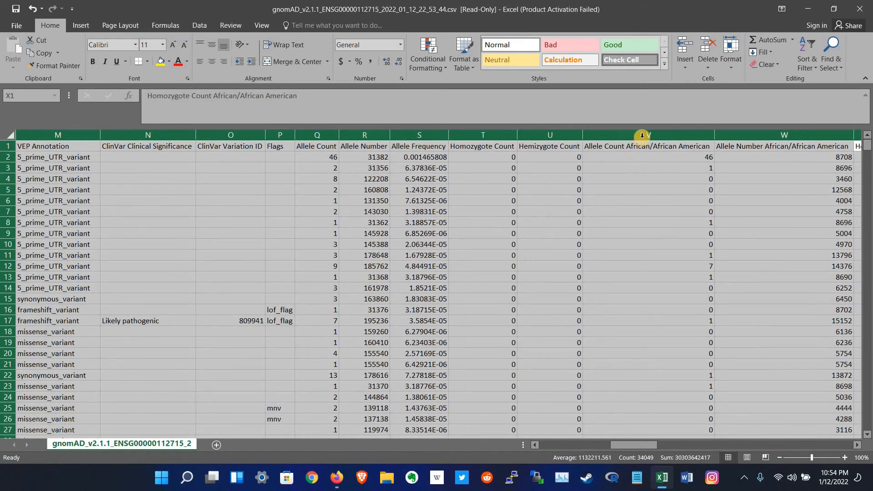
click(642, 134)
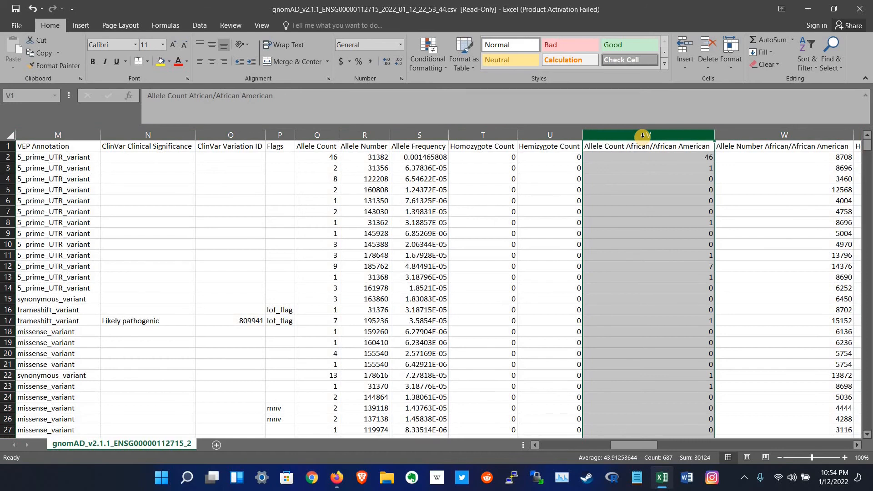
mouse_move(844, 444)
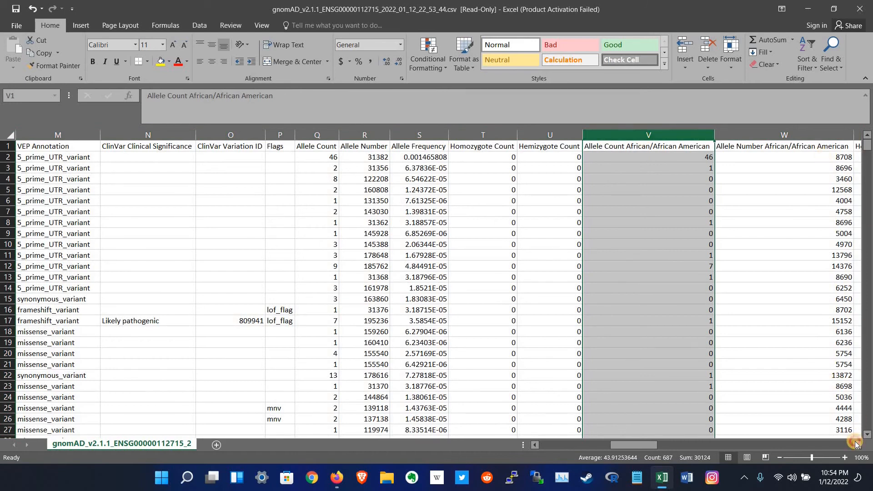
scroll(right, 3)
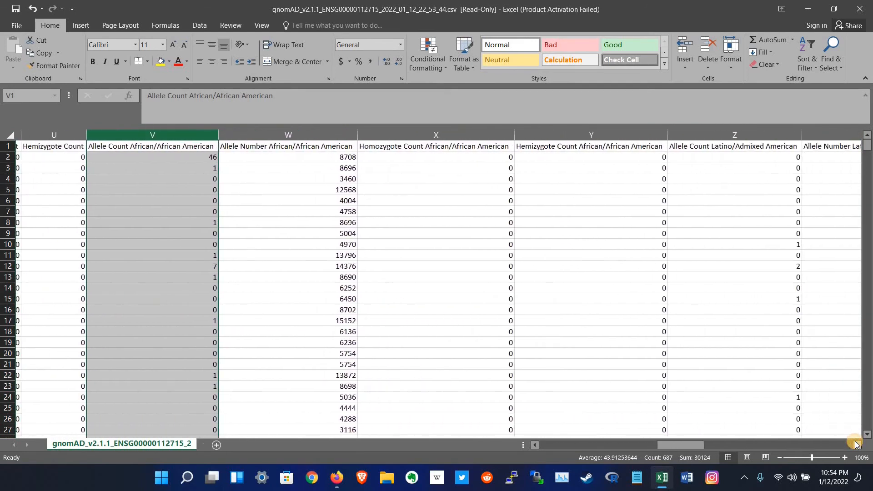
click(866, 434)
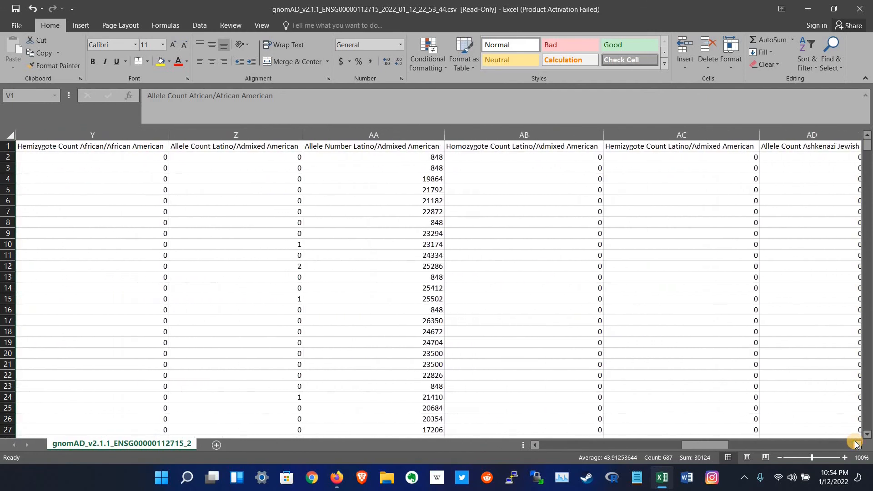
click(523, 135)
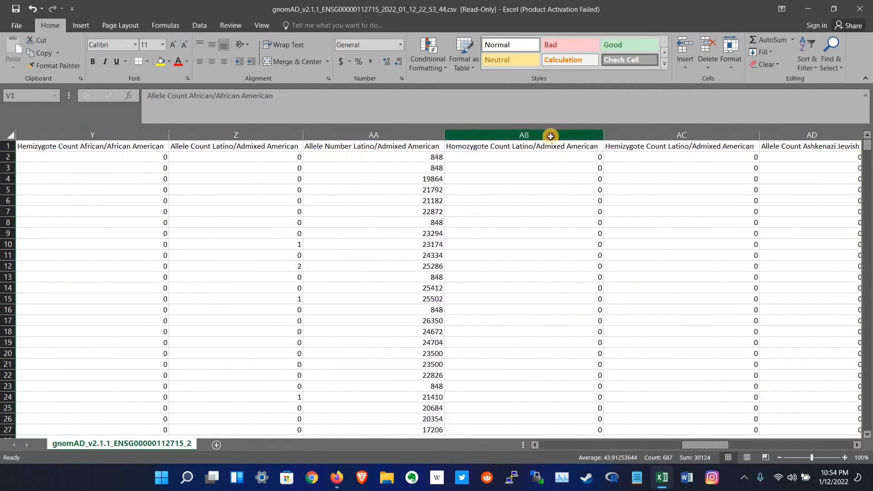
click(523, 135)
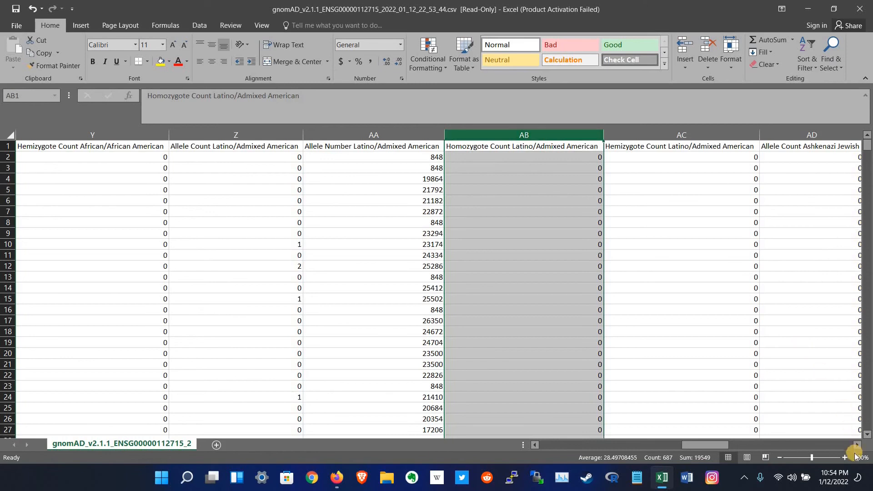
scroll(right, 3)
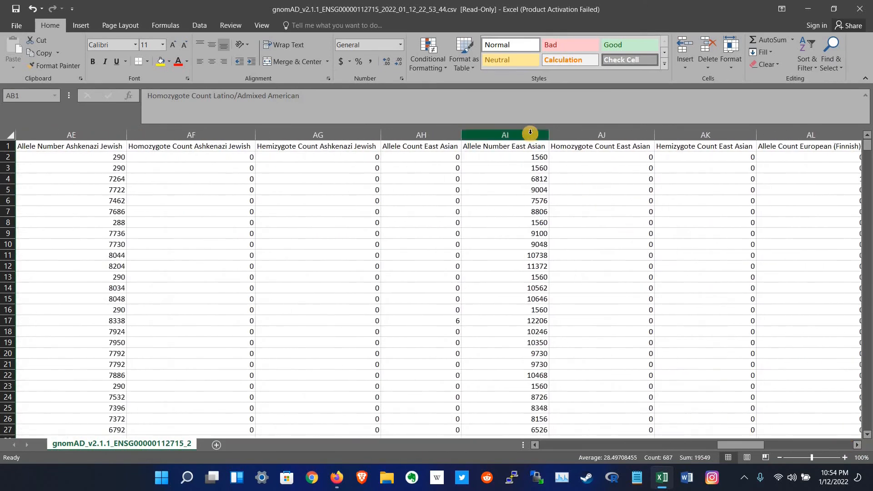
click(505, 134)
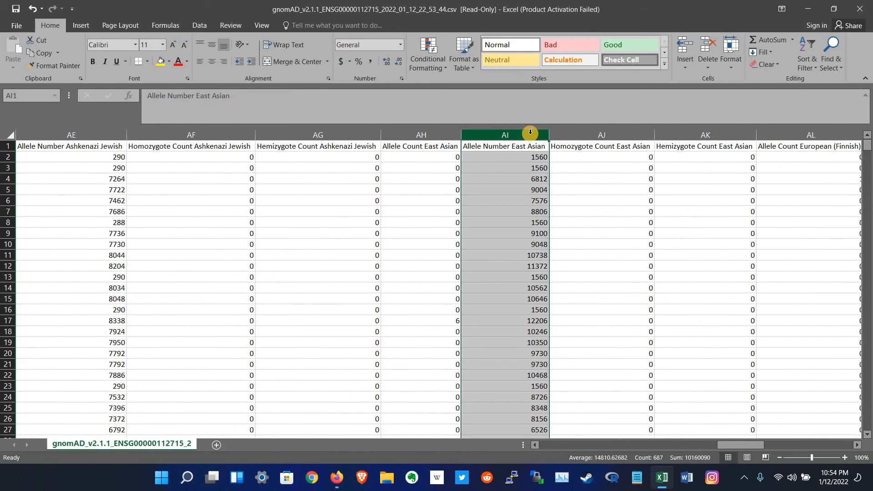
mouse_move(803, 446)
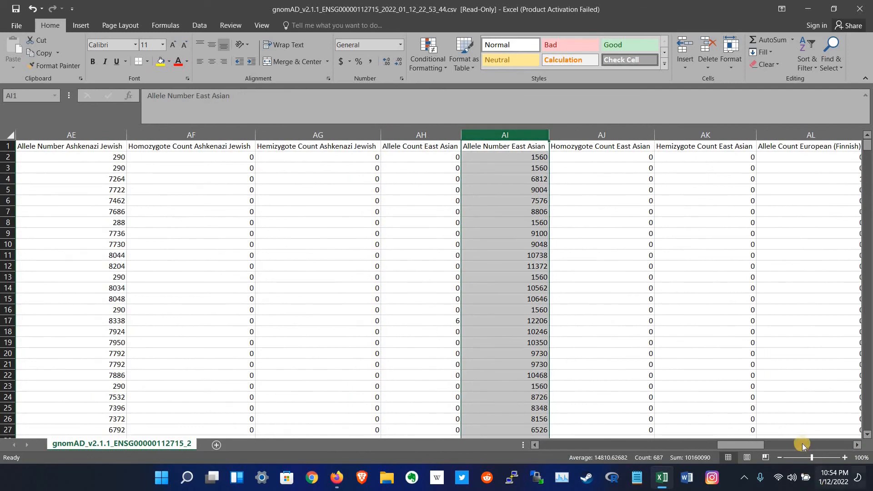
scroll(right, 3)
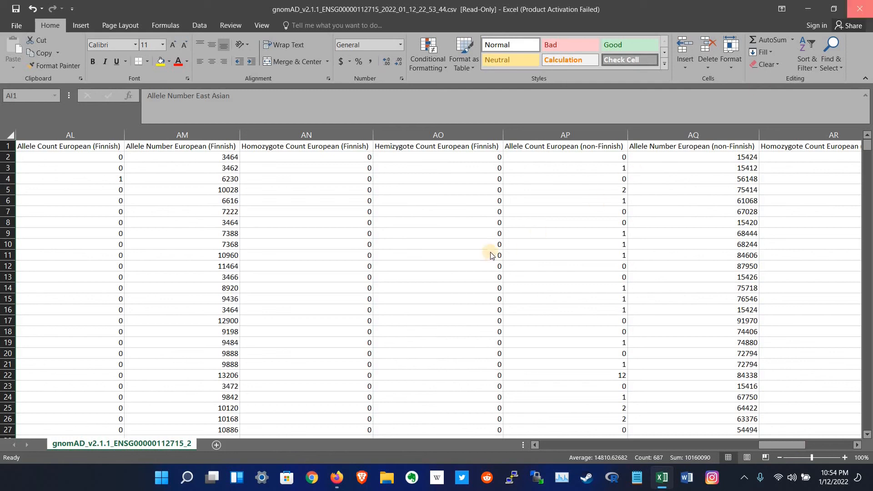
Step: Close Excel without saving, returning to the gnomAD VEGFA variants table
click(856, 7)
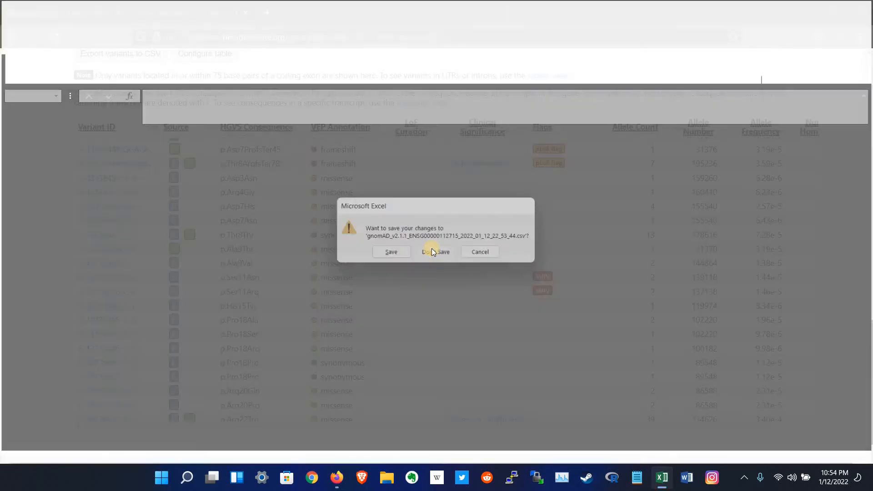
click(435, 252)
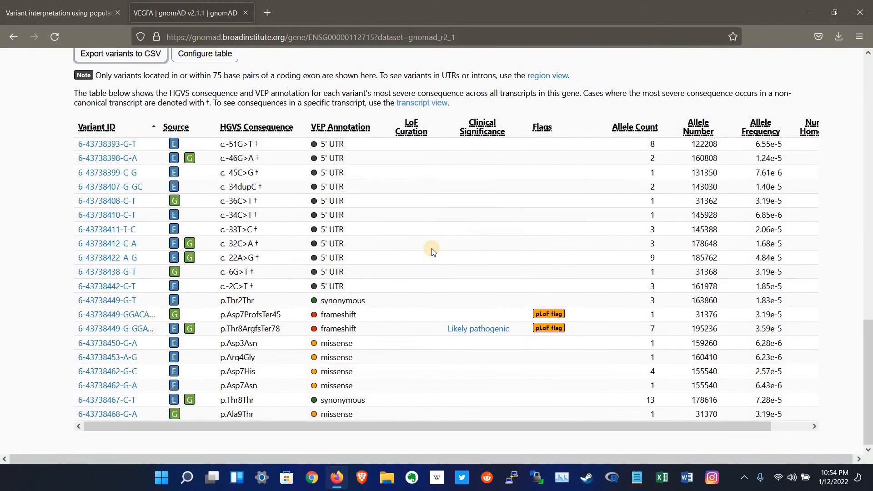